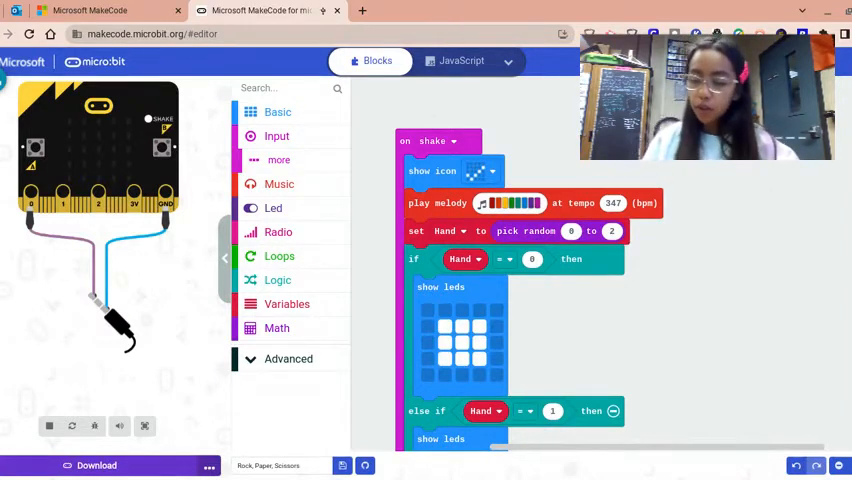
# - Place a spare, disconnected block on the workspace beside the on shake program
pyautogui.scroll(-3)
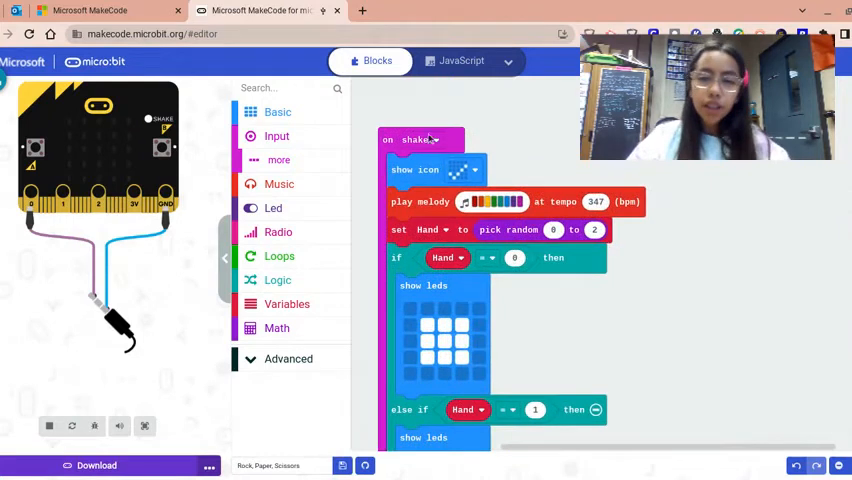
pyautogui.moveTo(520, 156)
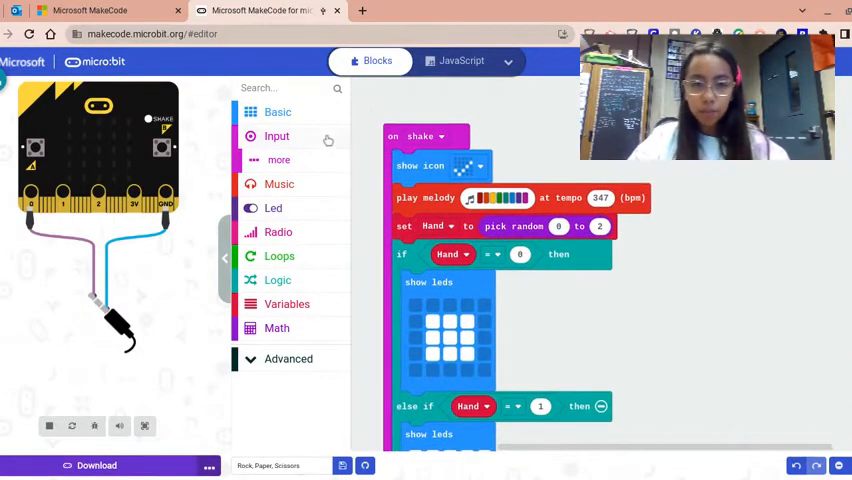
pyautogui.click(276, 136)
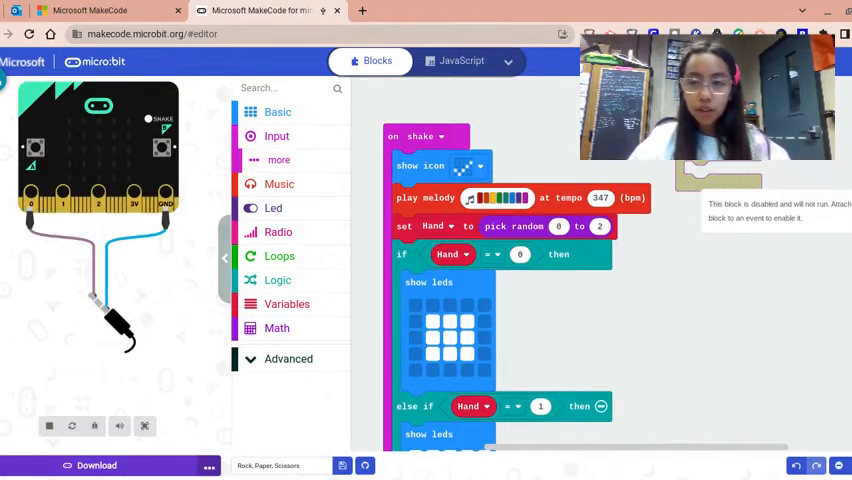
pyautogui.moveTo(356, 180)
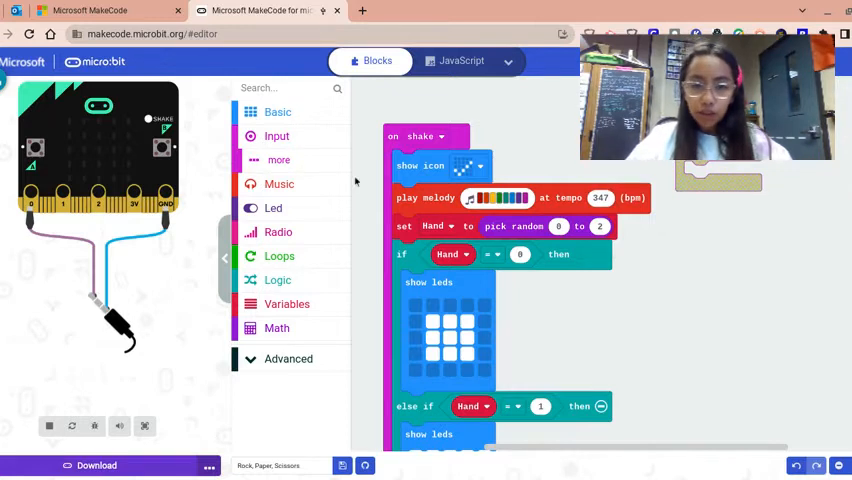
pyautogui.moveTo(296, 136)
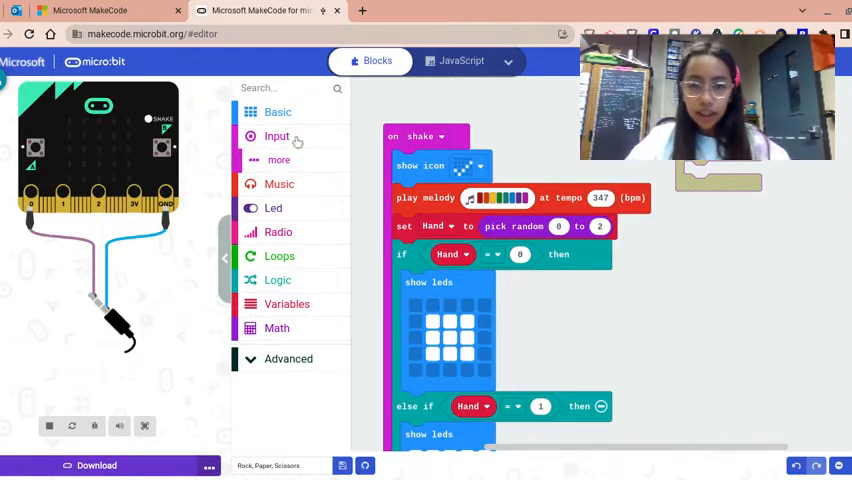
# - Stop the running micro:bit simulation, leaving the loose heart icon block in place
pyautogui.click(276, 112)
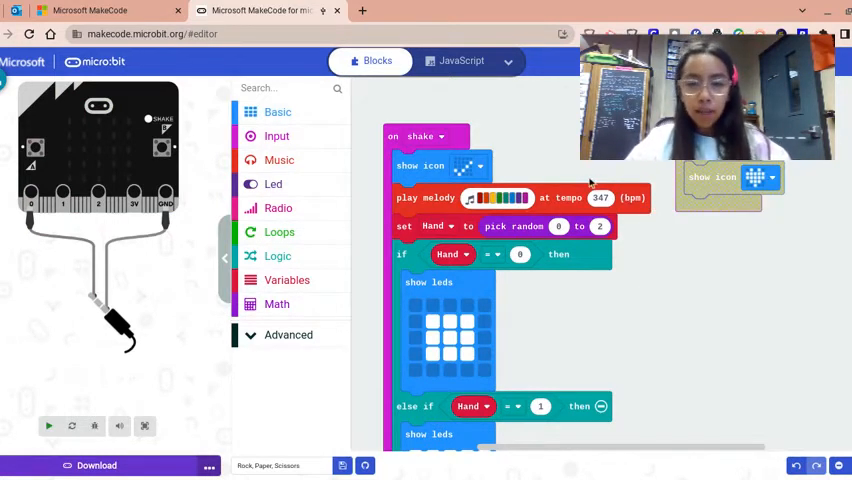
pyautogui.click(472, 198)
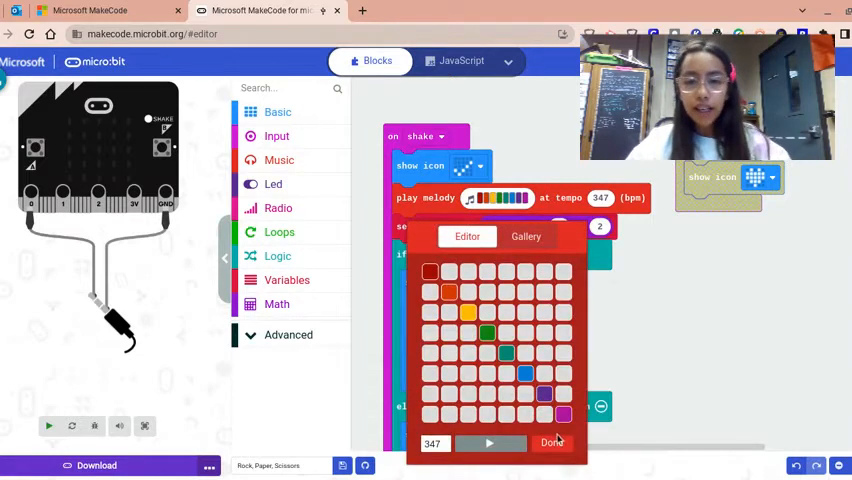
pyautogui.click(552, 442)
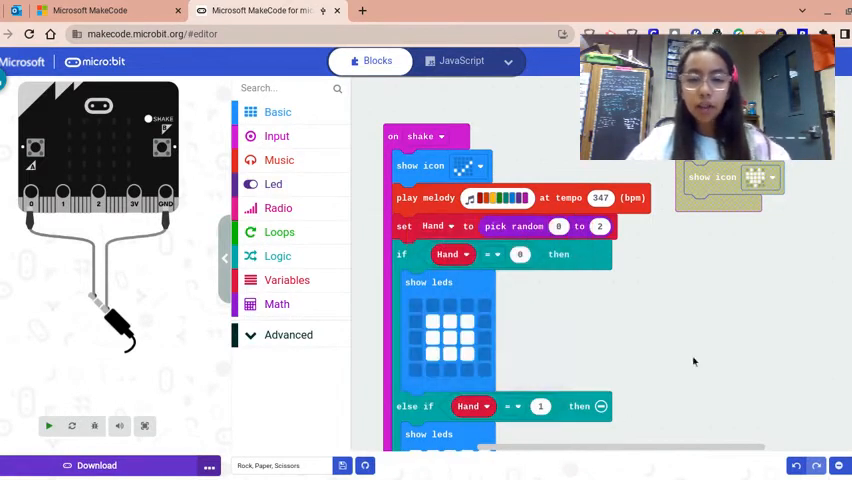
pyautogui.click(500, 196)
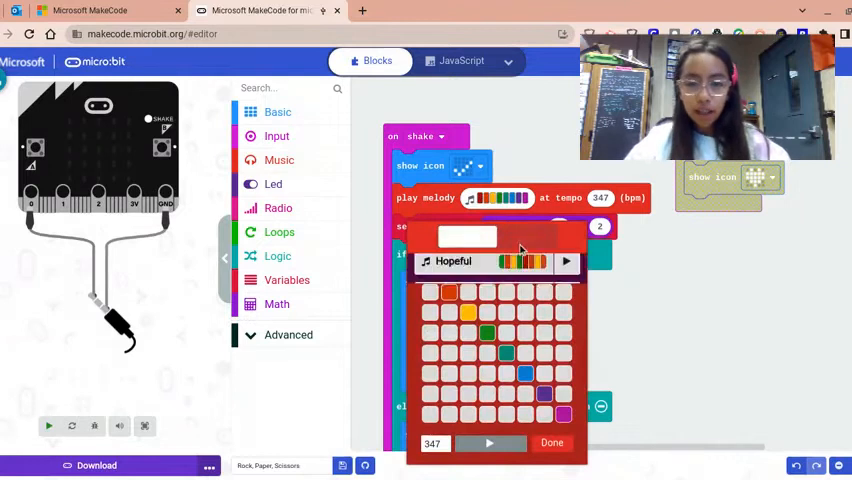
pyautogui.click(528, 236)
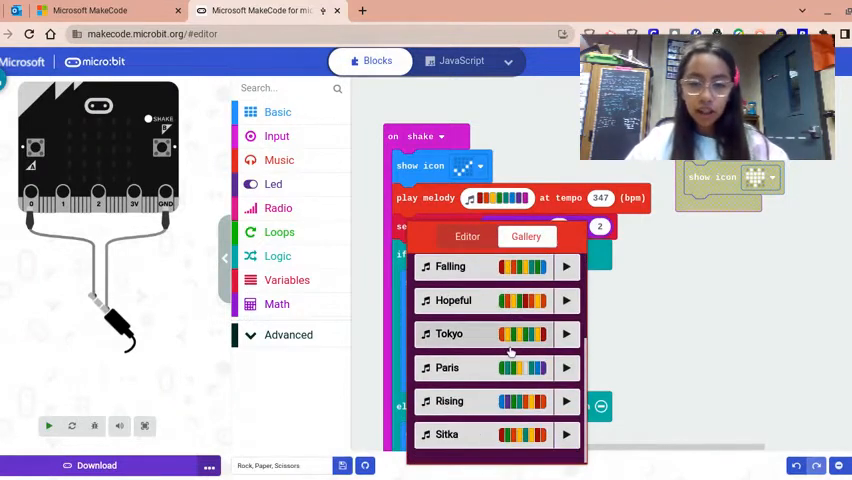
pyautogui.scroll(3)
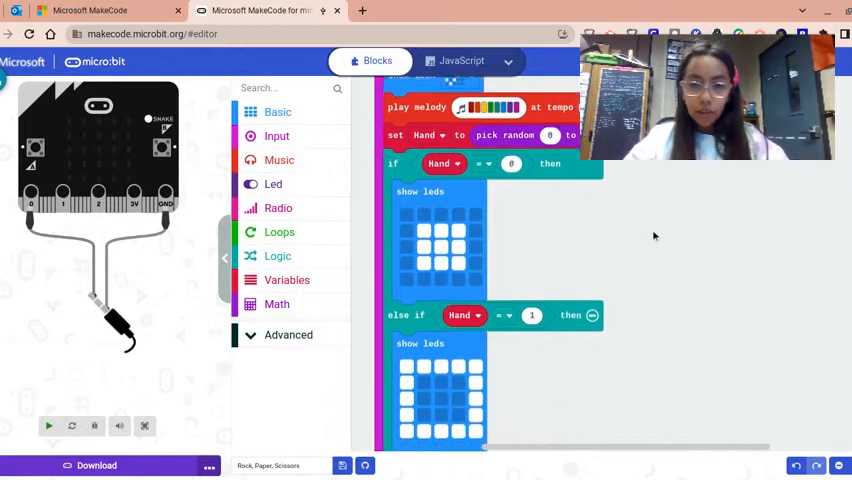
pyautogui.scroll(-3)
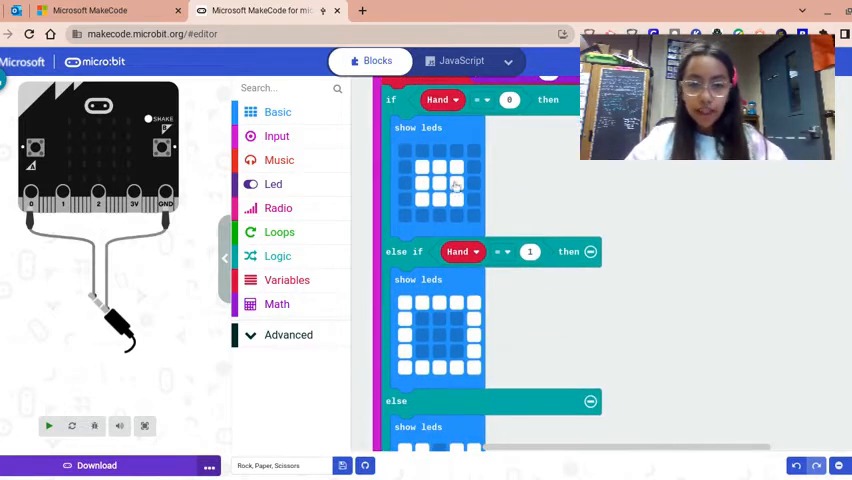
pyautogui.moveTo(456, 200)
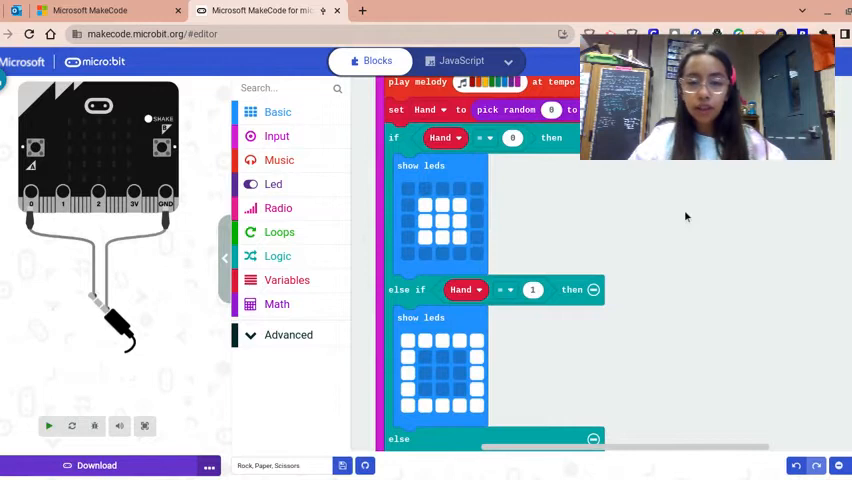
pyautogui.scroll(-3)
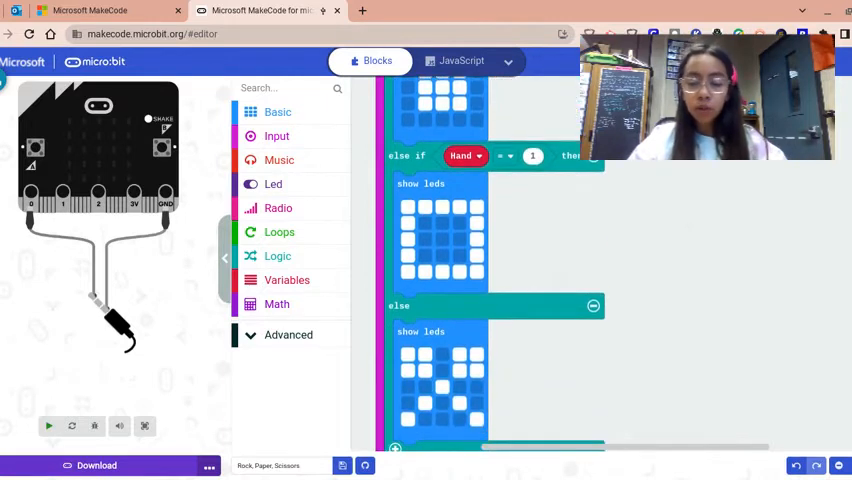
pyautogui.scroll(-3)
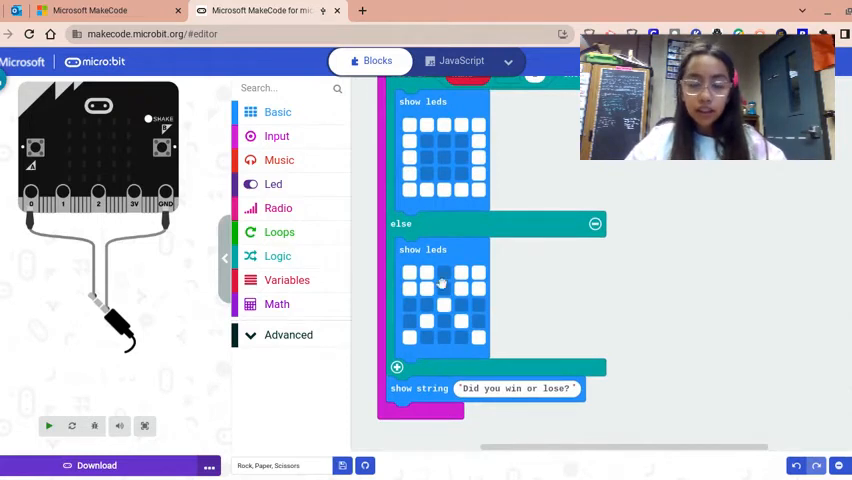
pyautogui.scroll(3)
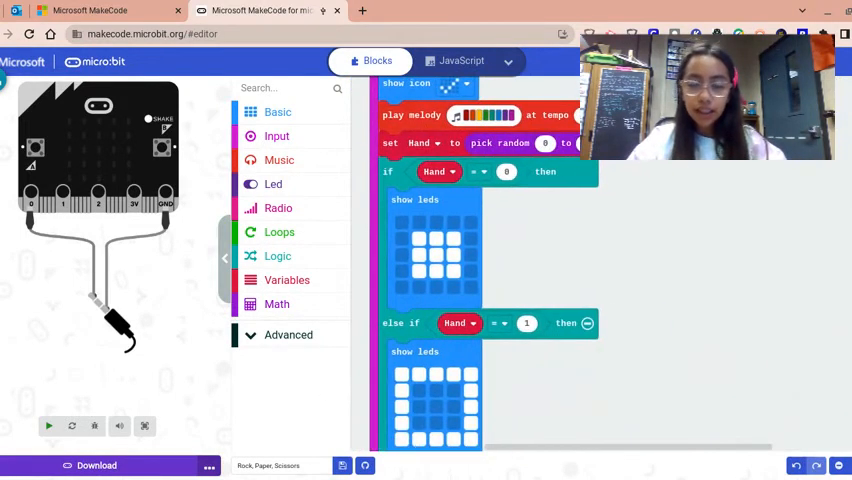
pyautogui.scroll(-3)
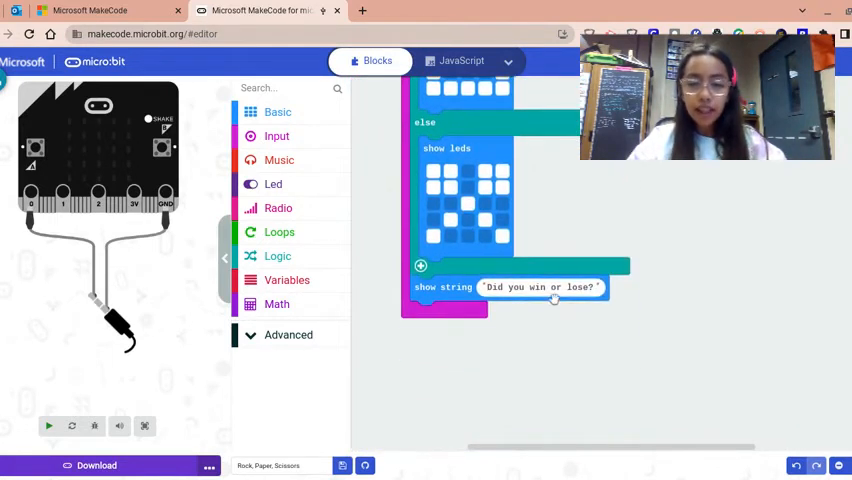
pyautogui.moveTo(548, 292)
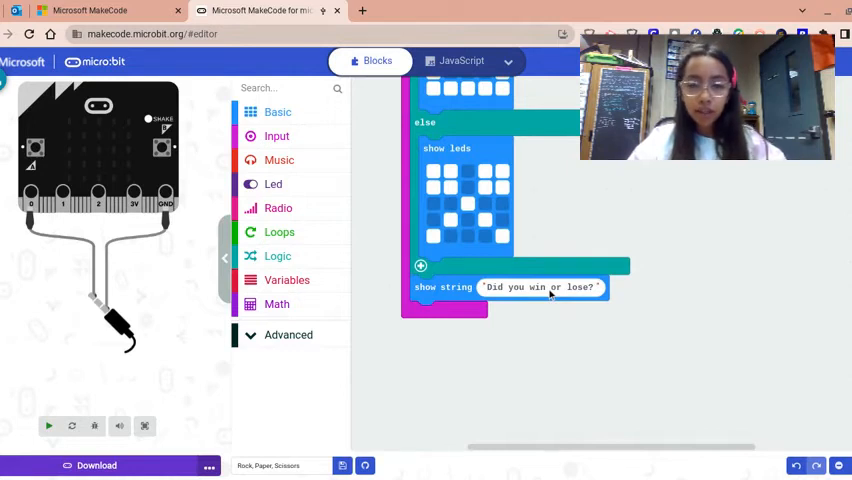
pyautogui.moveTo(638, 324)
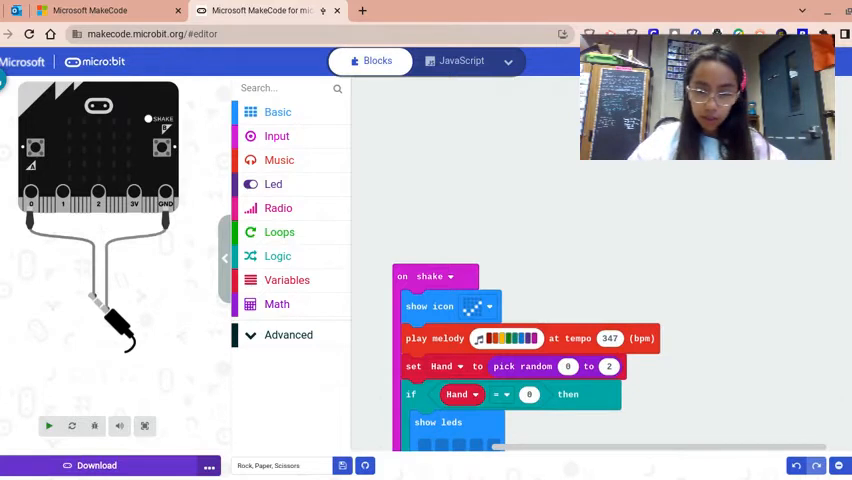
pyautogui.click(48, 426)
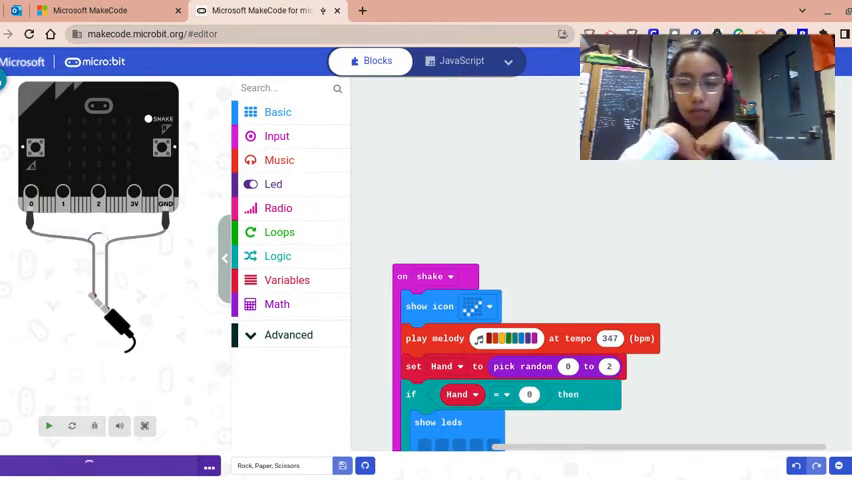
pyautogui.click(48, 426)
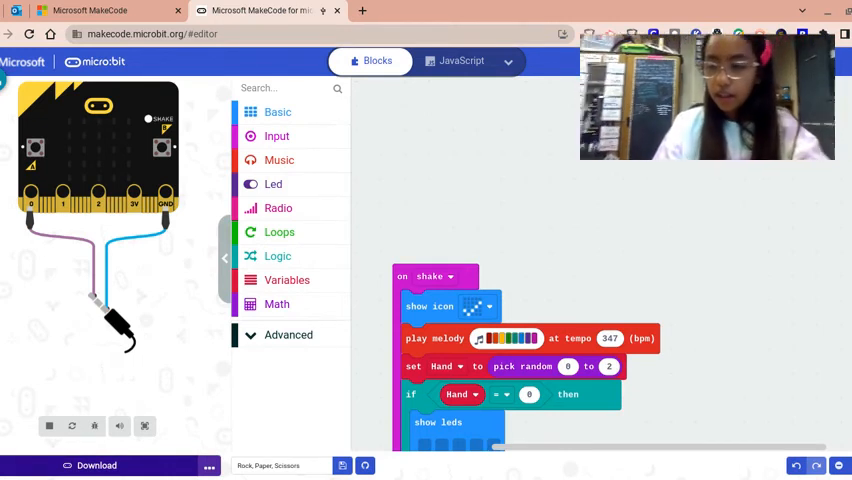
pyautogui.scroll(-3)
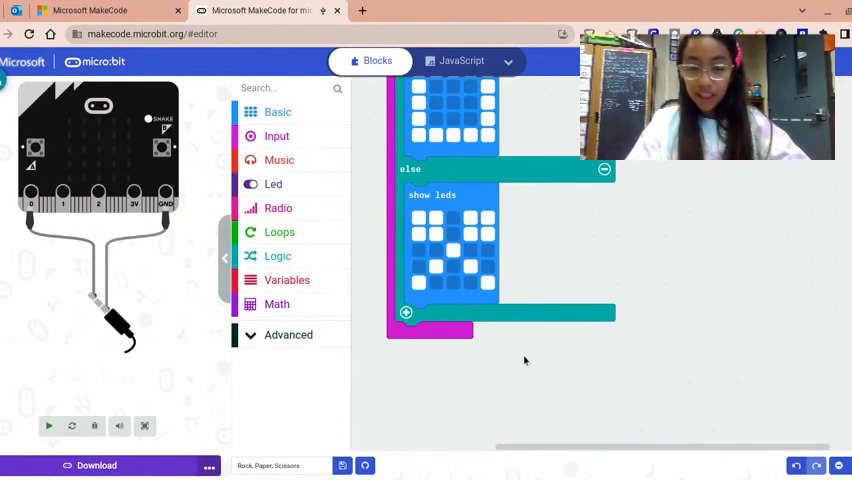
pyautogui.scroll(3)
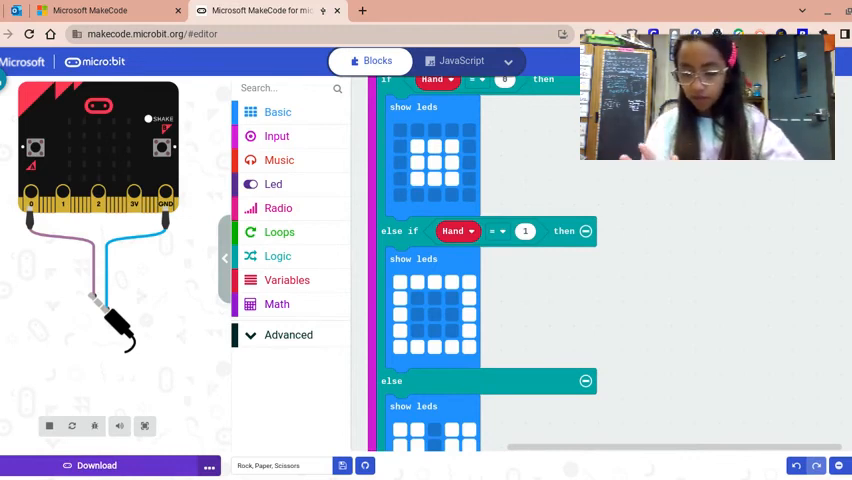
pyautogui.moveTo(672, 308)
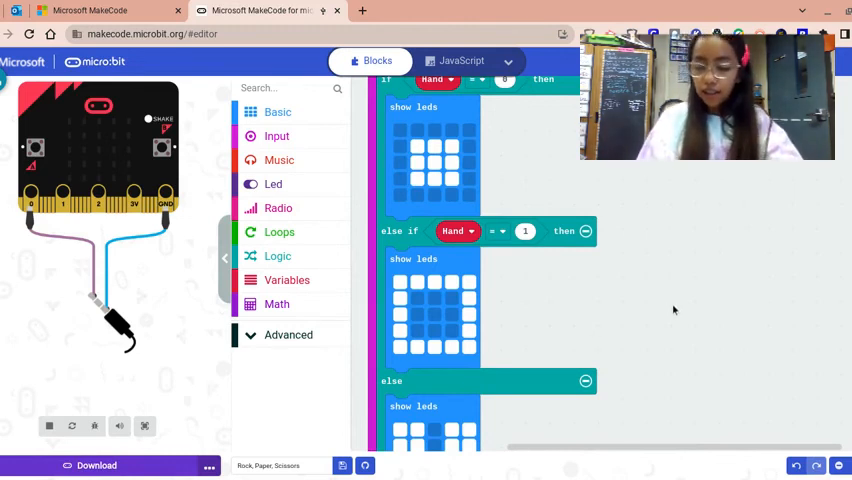
pyautogui.moveTo(544, 336)
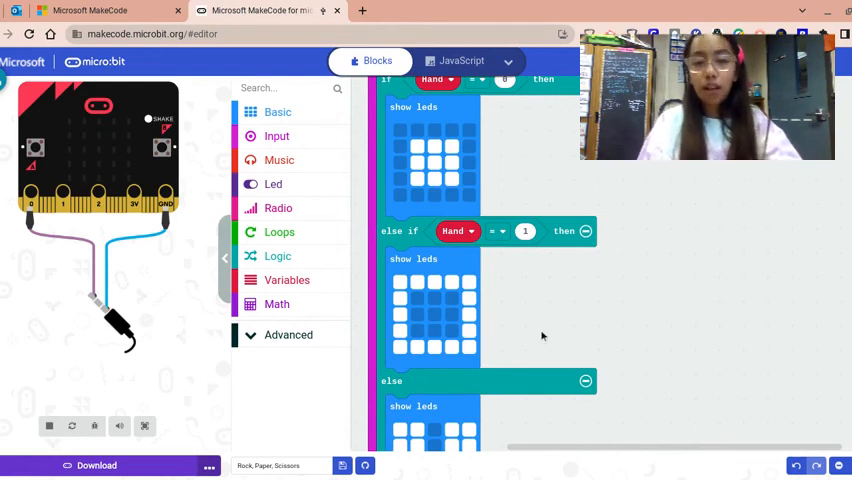